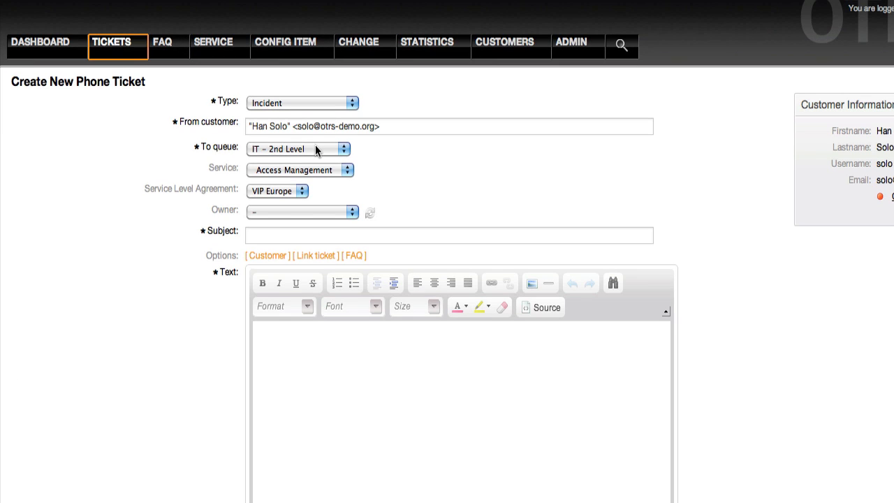
{"action": "mouse_move", "coordinate": [305, 196]}
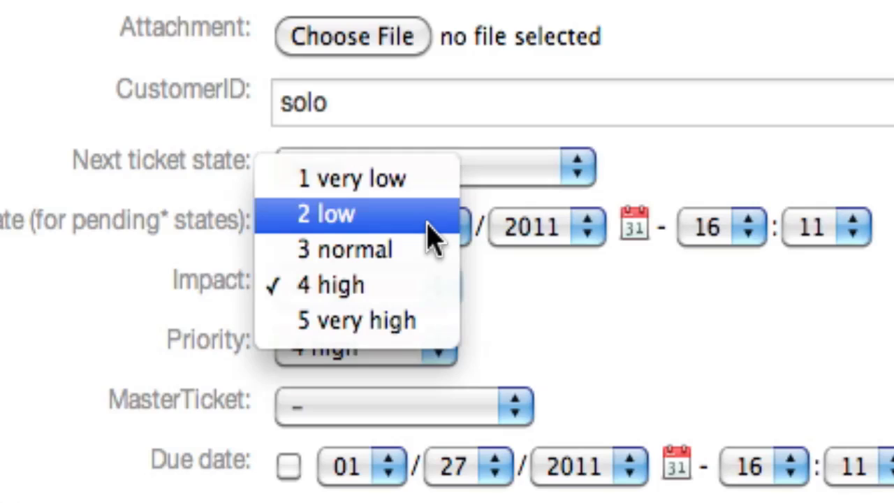
Step: Choose the impact level for the Access Management incident ticket with VIP Europe SLA
{"action": "left_click", "coordinate": [324, 214]}
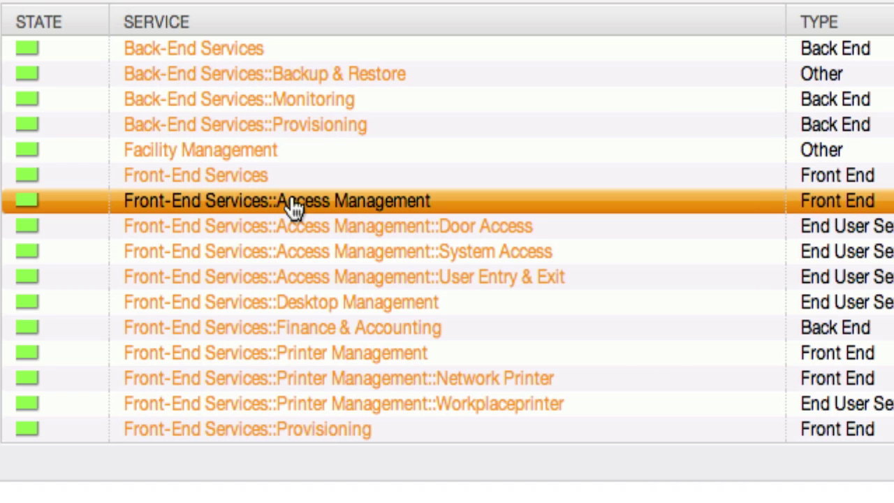
Step: View the VIP Europe SLA from Access Management, showing its solution time and associated services
{"action": "left_click", "coordinate": [292, 201]}
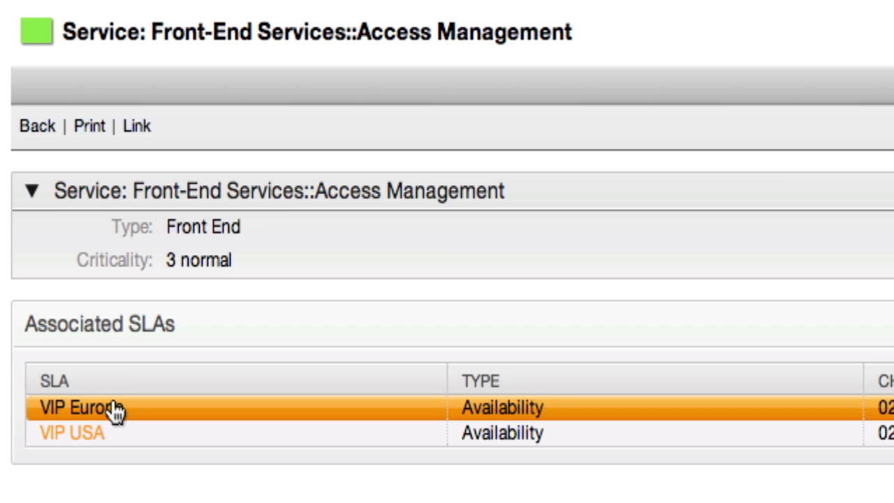
{"action": "left_click", "coordinate": [77, 406]}
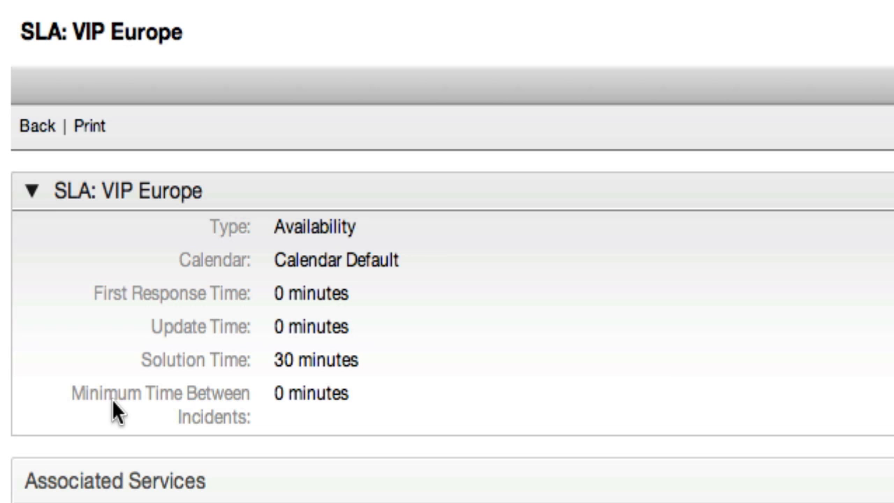
{"action": "scroll", "scroll_direction": "down", "scroll_amount": 3}
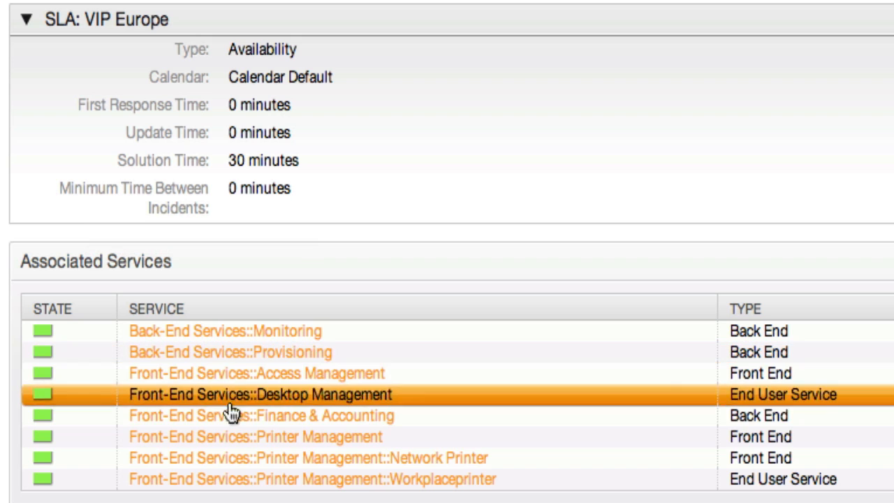
{"action": "mouse_move", "coordinate": [211, 495]}
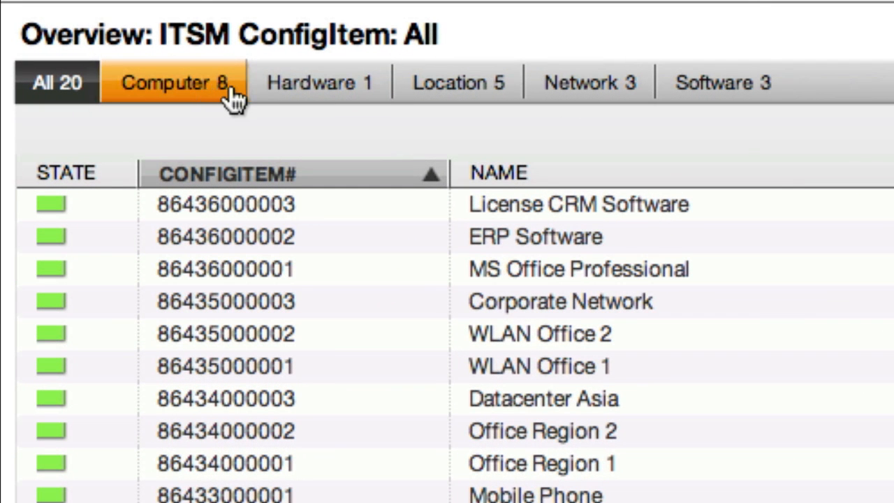
Step: Check the config item page-size settings and list the Computer class items
{"action": "left_click", "coordinate": [180, 79]}
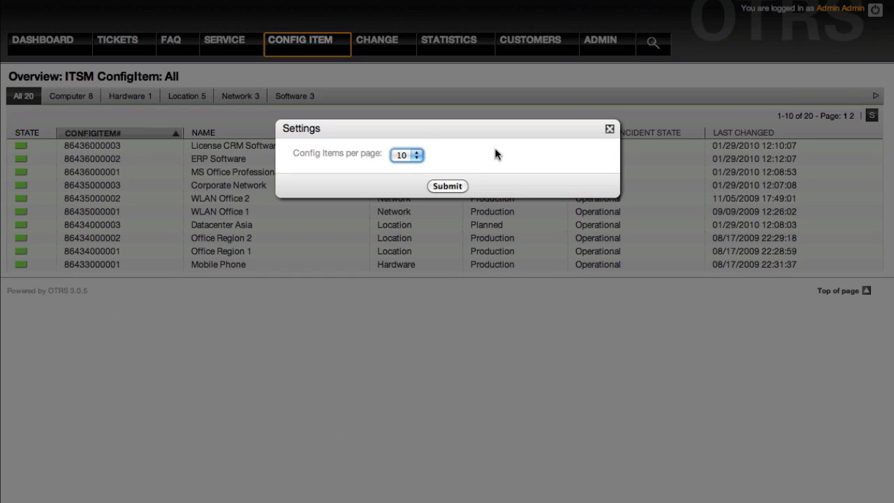
{"action": "left_click", "coordinate": [416, 153]}
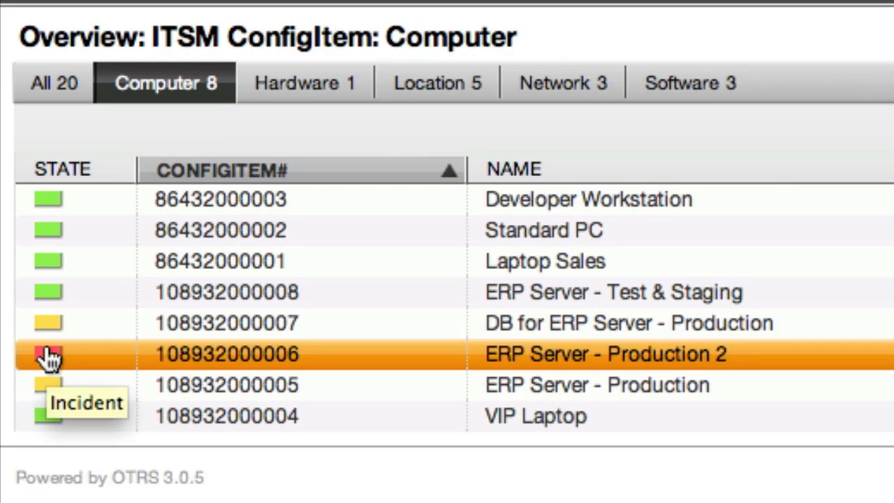
{"action": "mouse_move", "coordinate": [44, 299]}
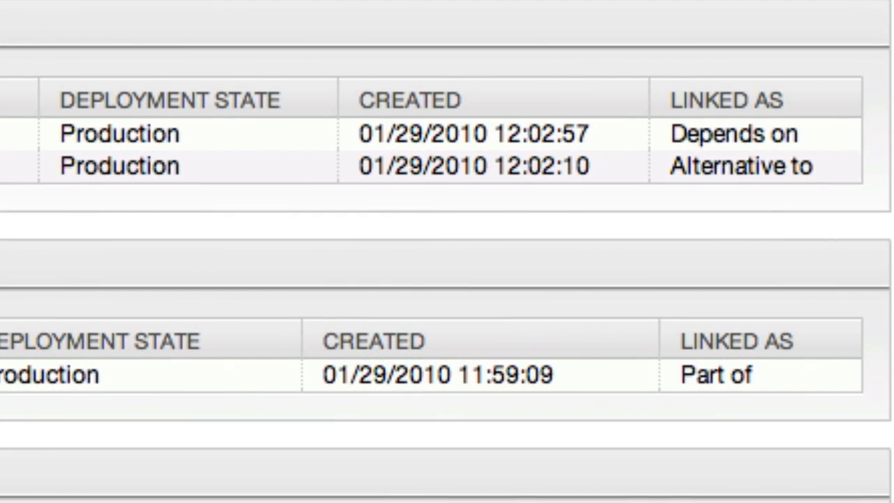
{"action": "left_click", "coordinate": [316, 21]}
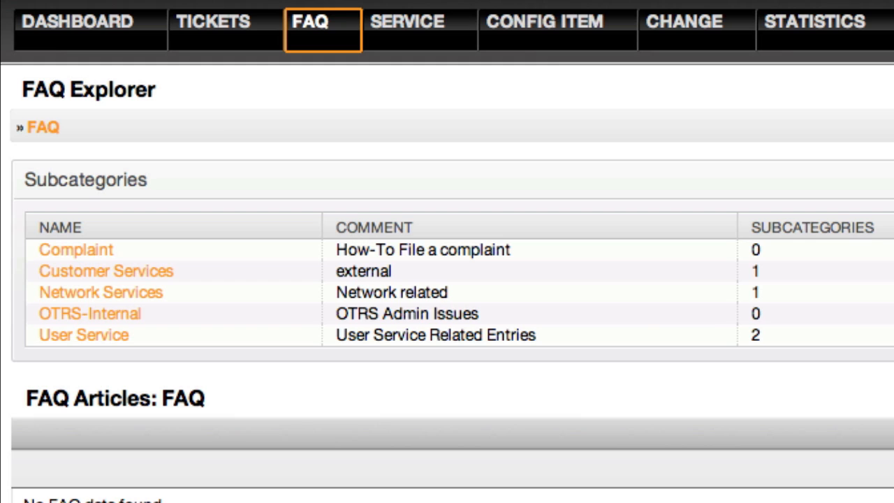
Step: Show the FAQ entries in the Complaint category
{"action": "left_click", "coordinate": [807, 21]}
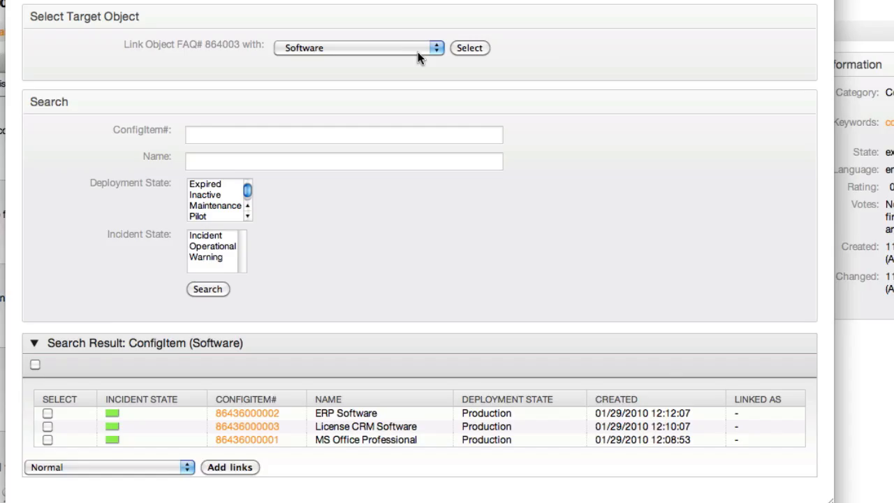
Step: Choose Ticket as the object type to link FAQ# 864003 with and load the ticket search
{"action": "left_click", "coordinate": [360, 48]}
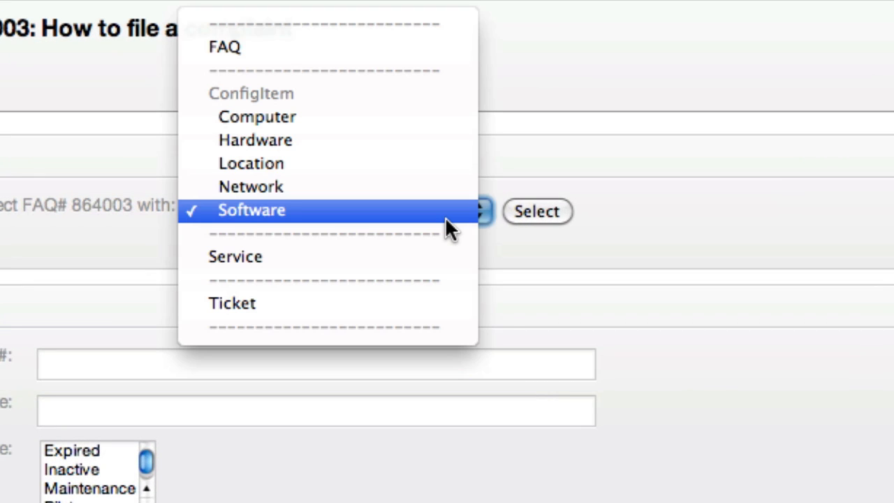
{"action": "mouse_move", "coordinate": [430, 111]}
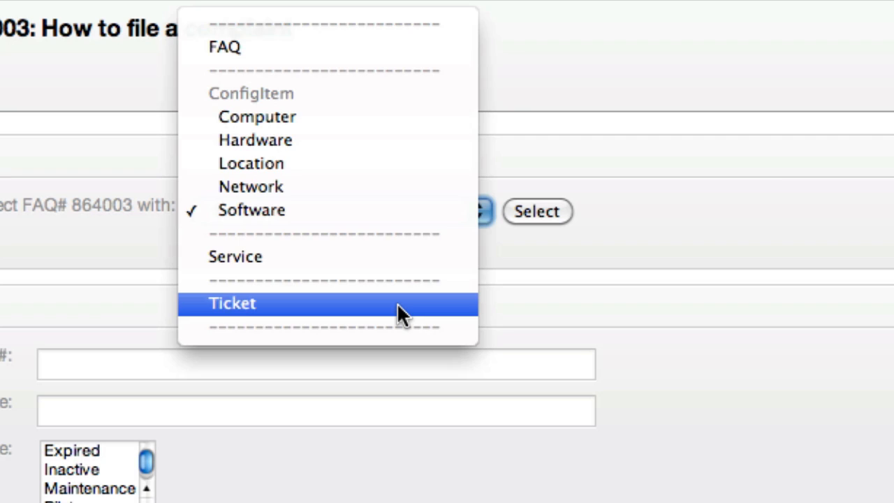
{"action": "left_click", "coordinate": [232, 303]}
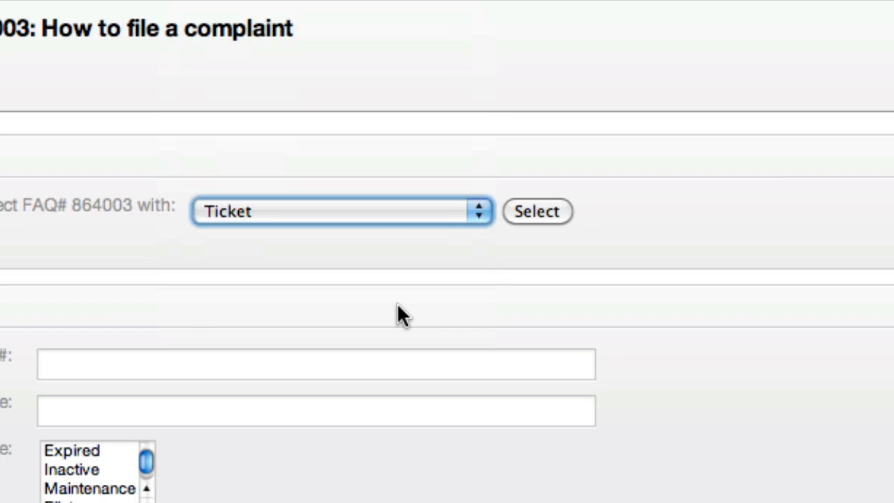
{"action": "left_click", "coordinate": [539, 212]}
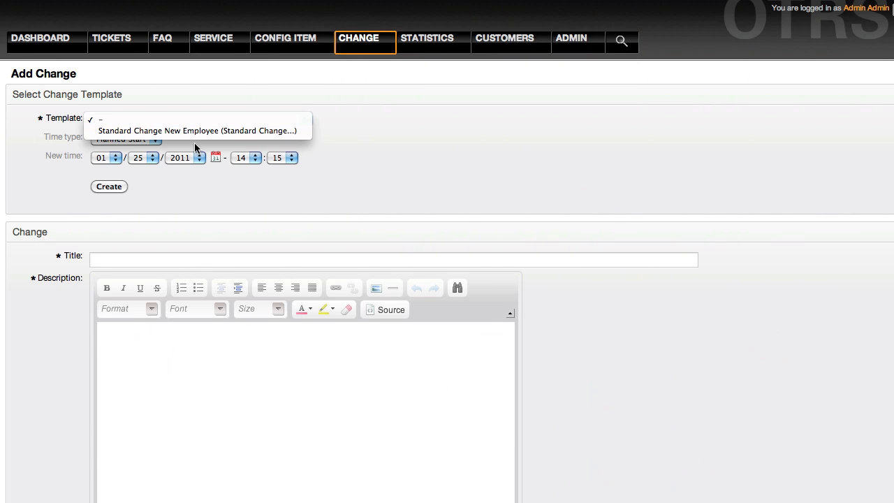
{"action": "mouse_move", "coordinate": [198, 132]}
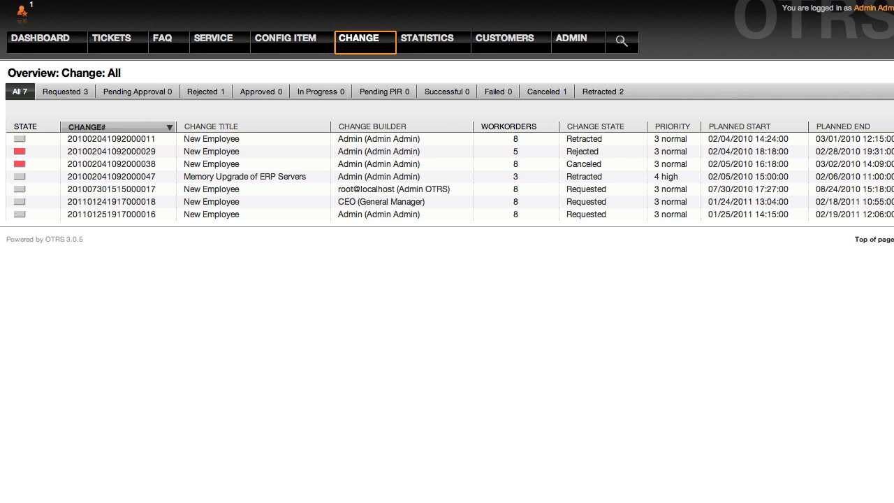
Step: Show the overview listing all seven changes
{"action": "left_click", "coordinate": [109, 138]}
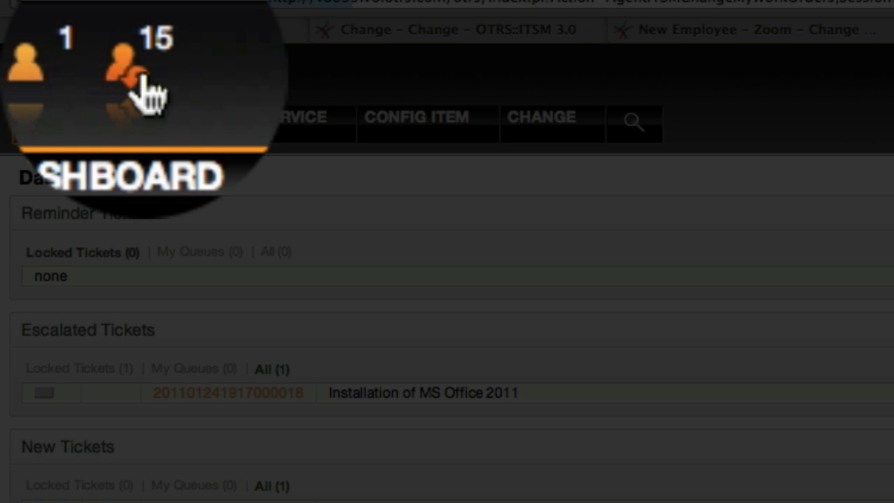
Step: Show My Workorders: All, listing the agent's 15 assigned workorders
{"action": "left_click", "coordinate": [542, 117]}
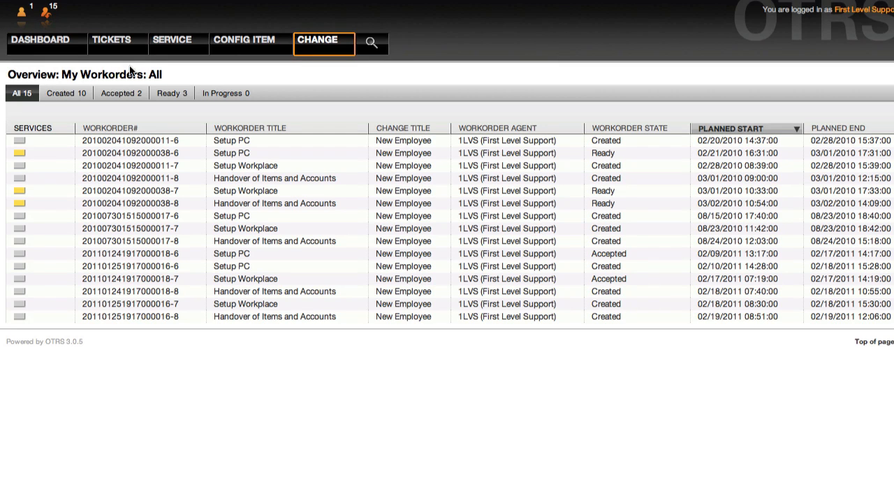
{"action": "mouse_move", "coordinate": [165, 137]}
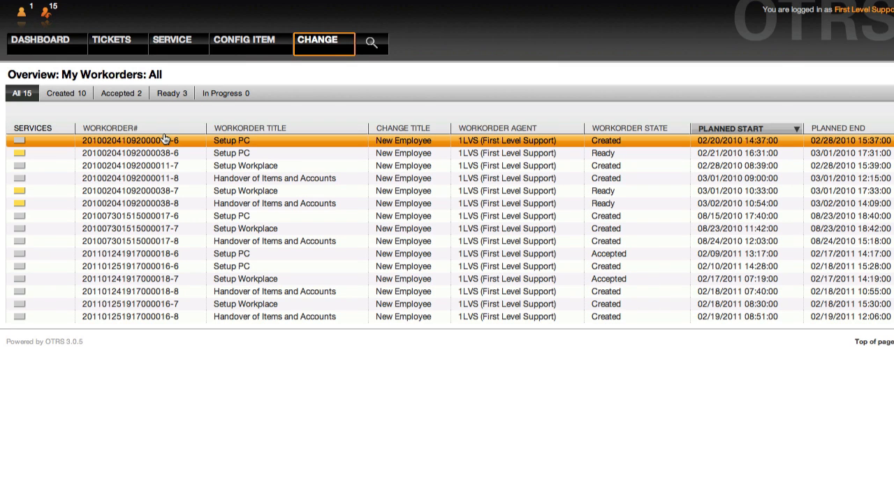